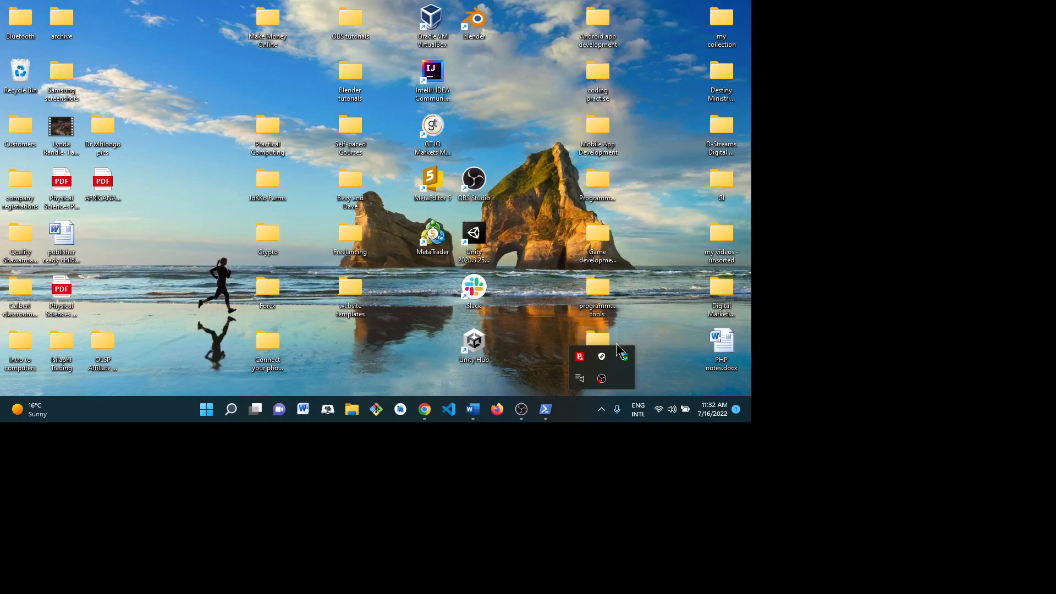
{"action": "mouse_move", "coordinate": [114, 353]}
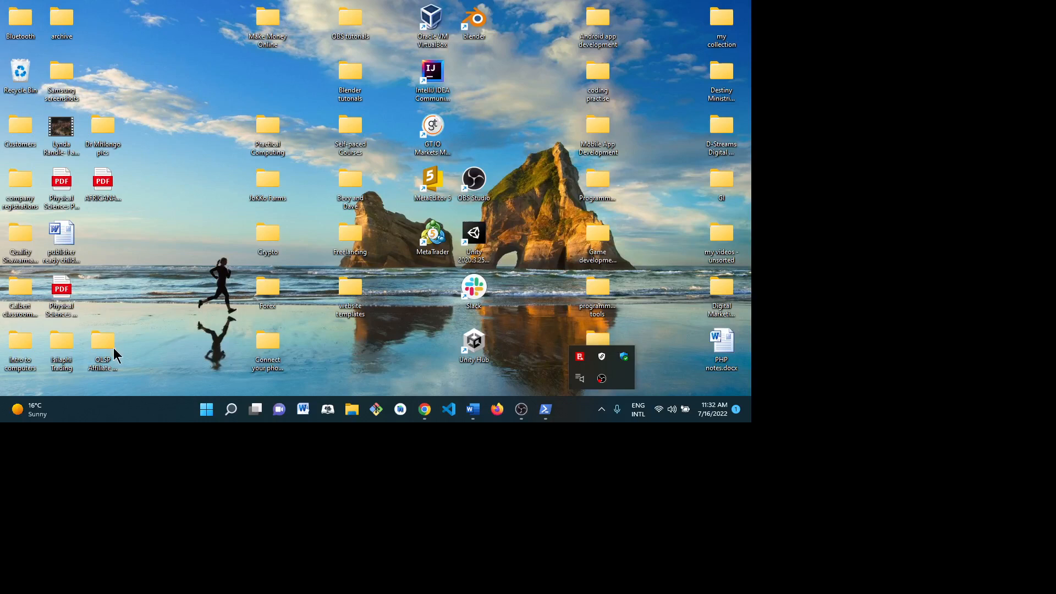
{"action": "mouse_move", "coordinate": [147, 236]}
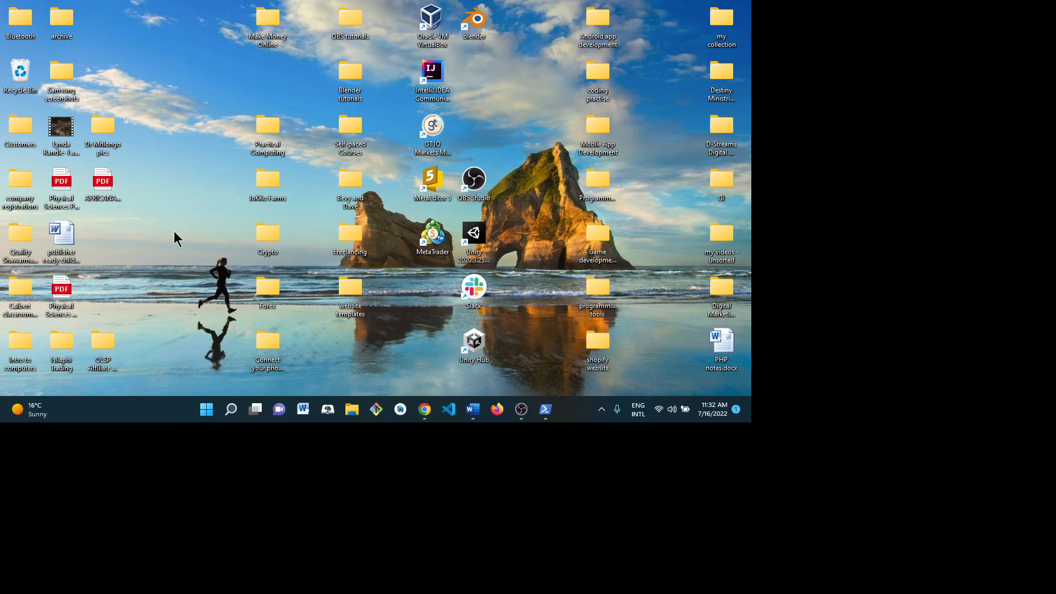
{"action": "mouse_move", "coordinate": [190, 298]}
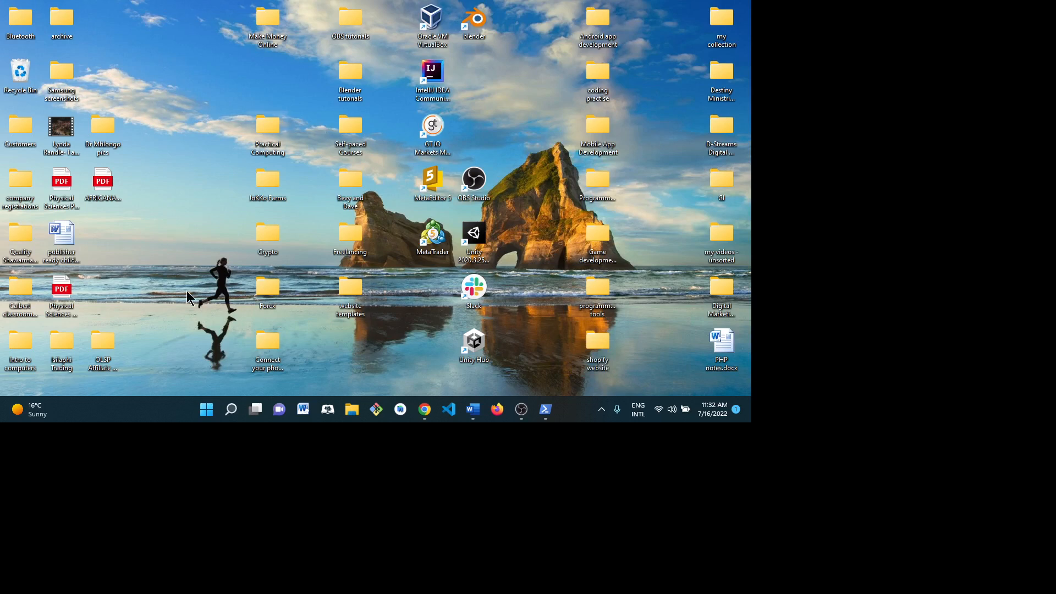
{"action": "mouse_move", "coordinate": [178, 338]}
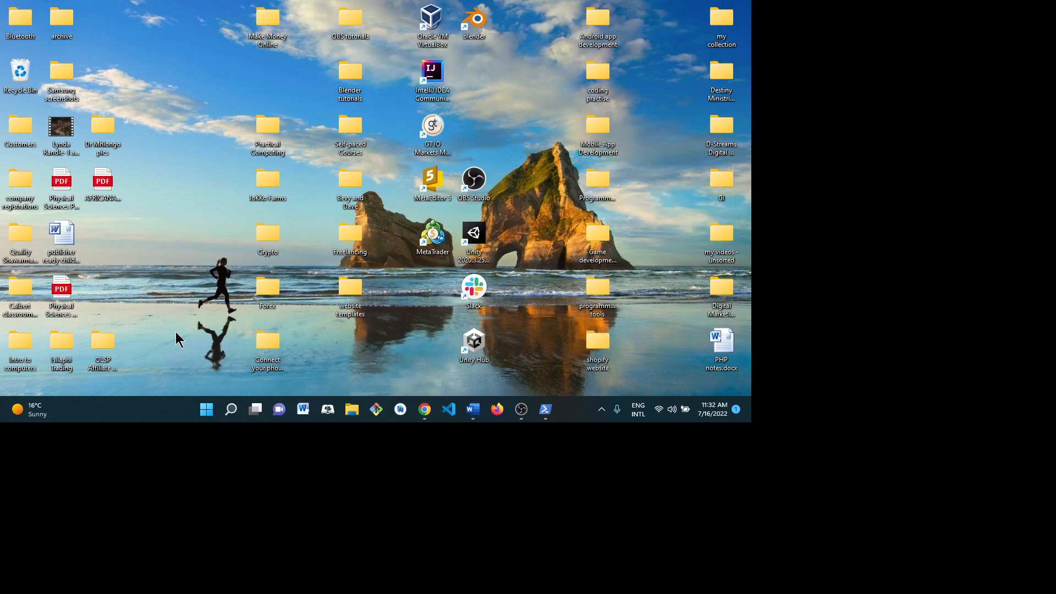
{"action": "mouse_move", "coordinate": [181, 403]}
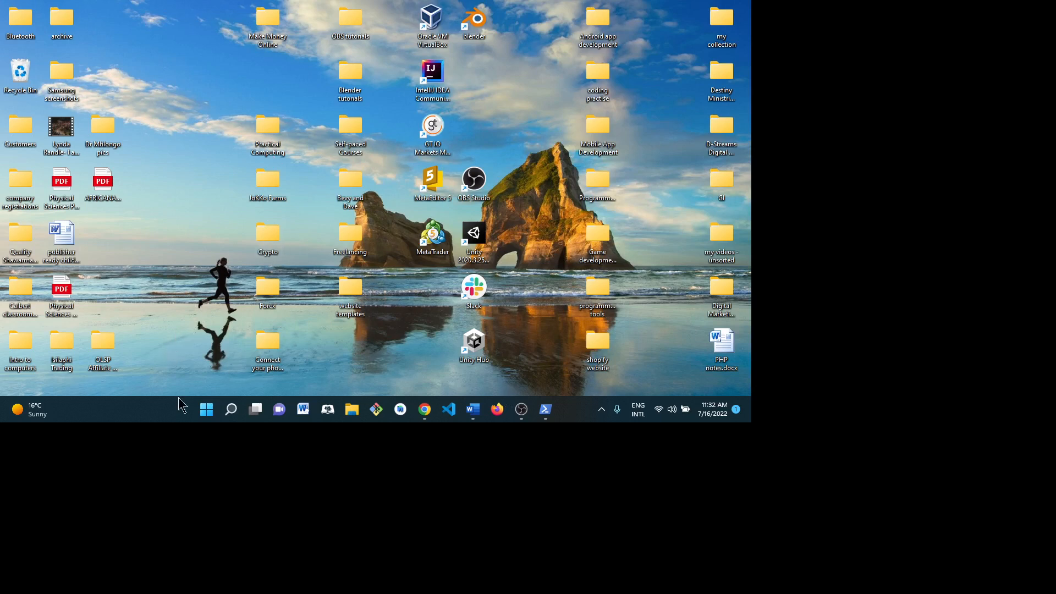
{"action": "mouse_move", "coordinate": [54, 431]}
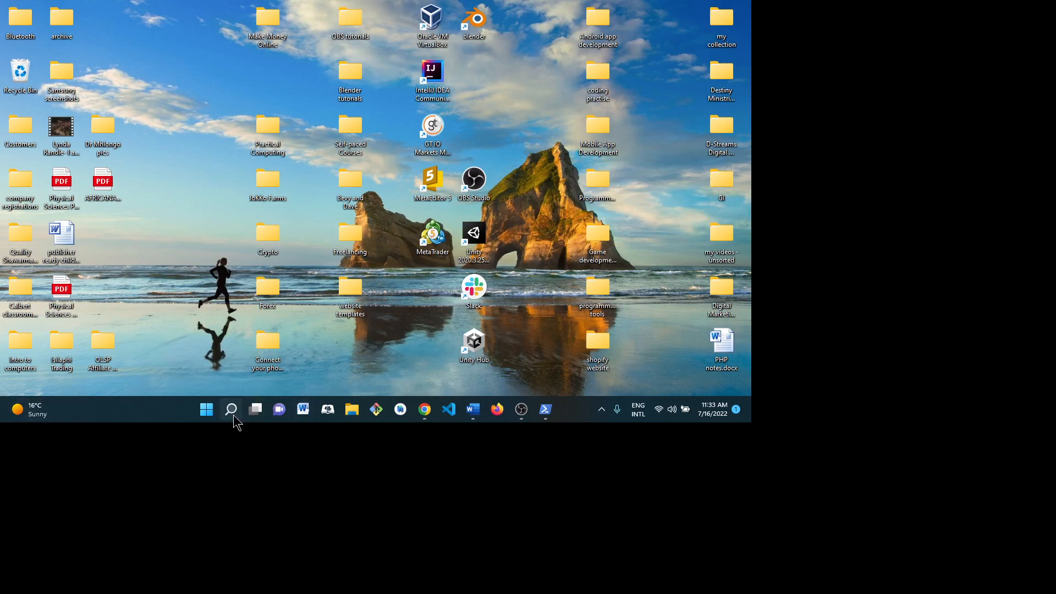
{"action": "mouse_move", "coordinate": [231, 409]}
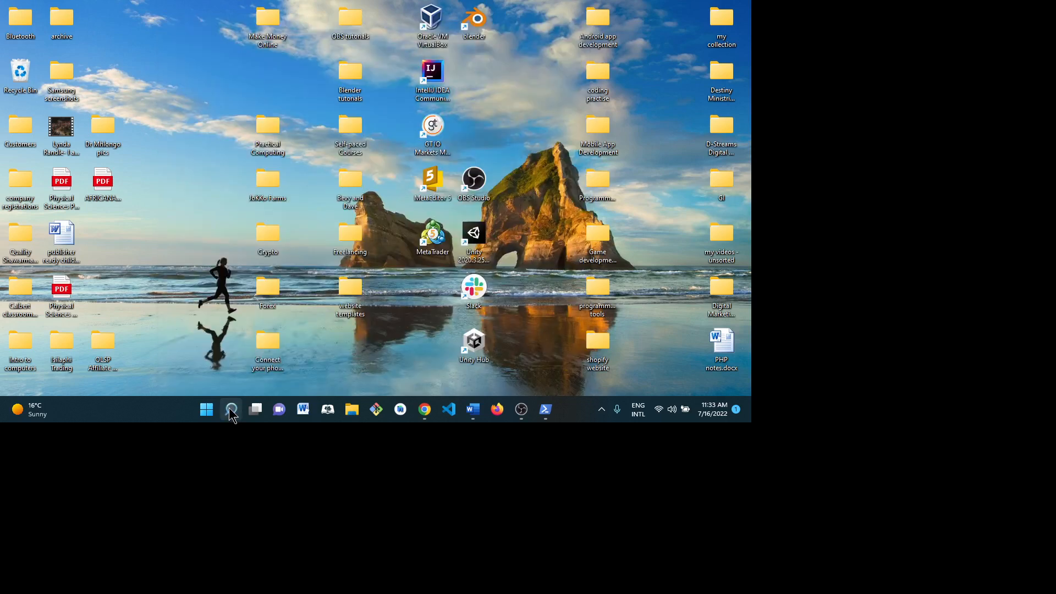
Launch Windows PowerShell as administrator from Windows Search, accepting the UAC prompt
{"action": "left_click", "coordinate": [230, 409]}
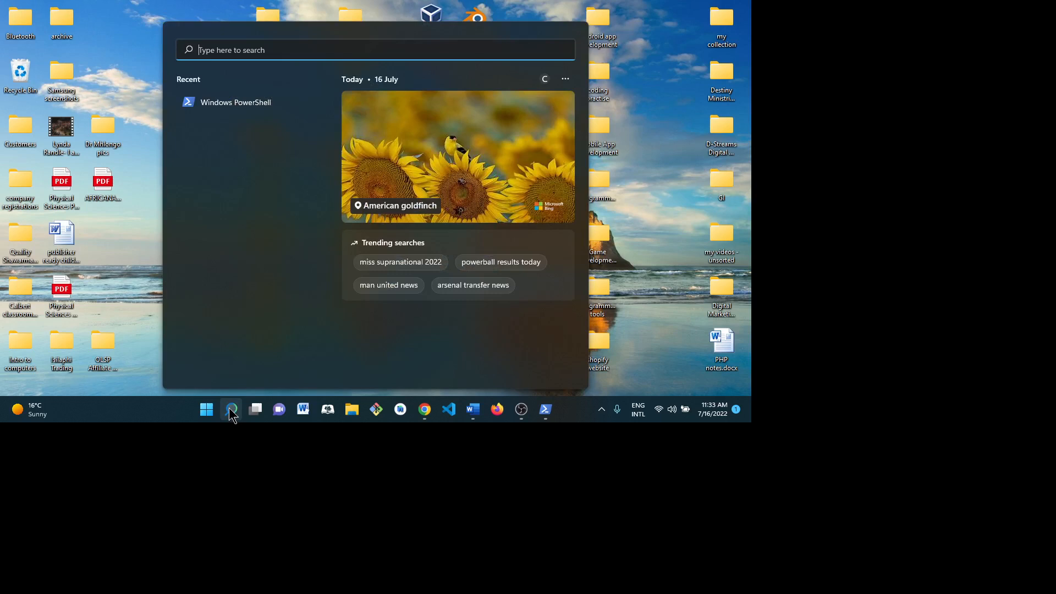
{"action": "type", "text": "window"}
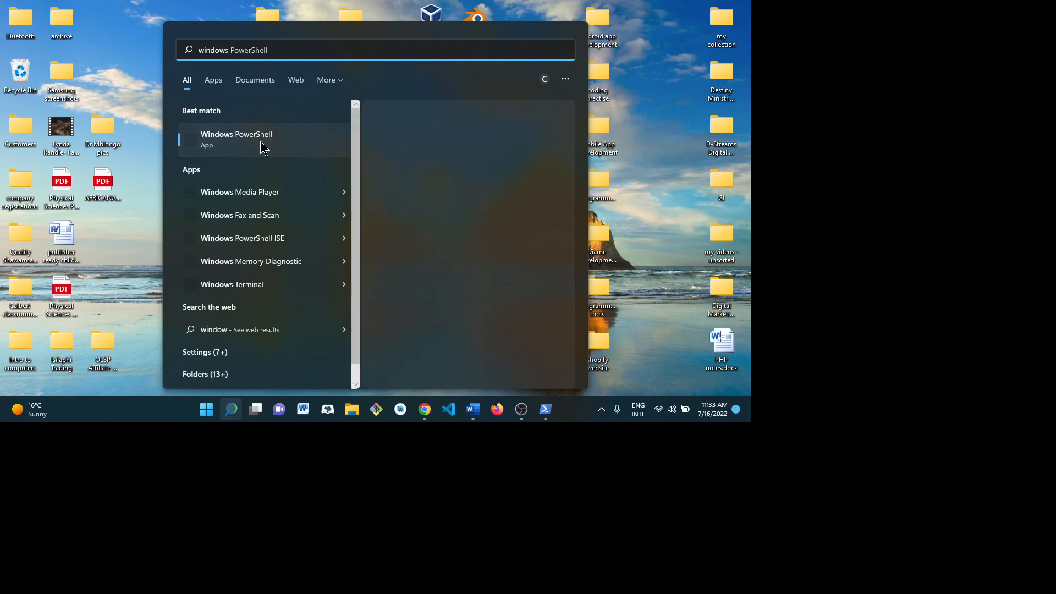
{"action": "right_click", "coordinate": [235, 139]}
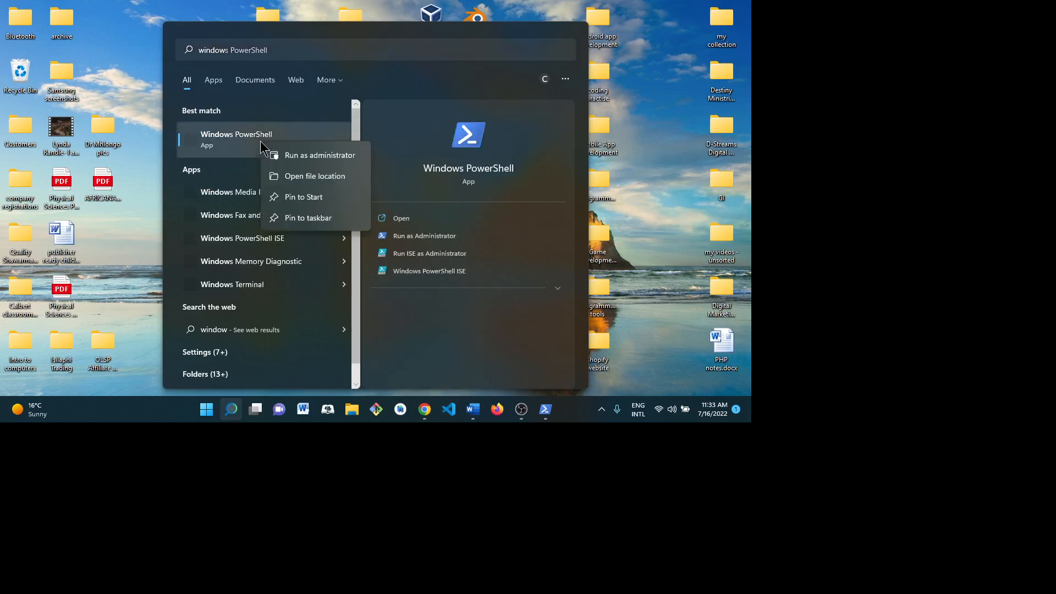
{"action": "mouse_move", "coordinate": [288, 160]}
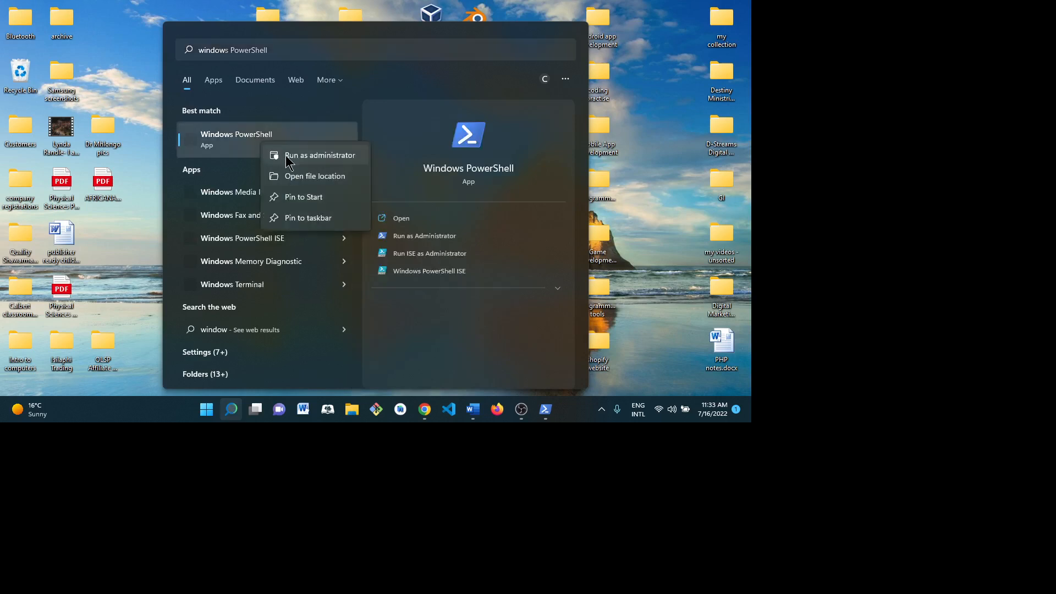
{"action": "mouse_move", "coordinate": [307, 159]}
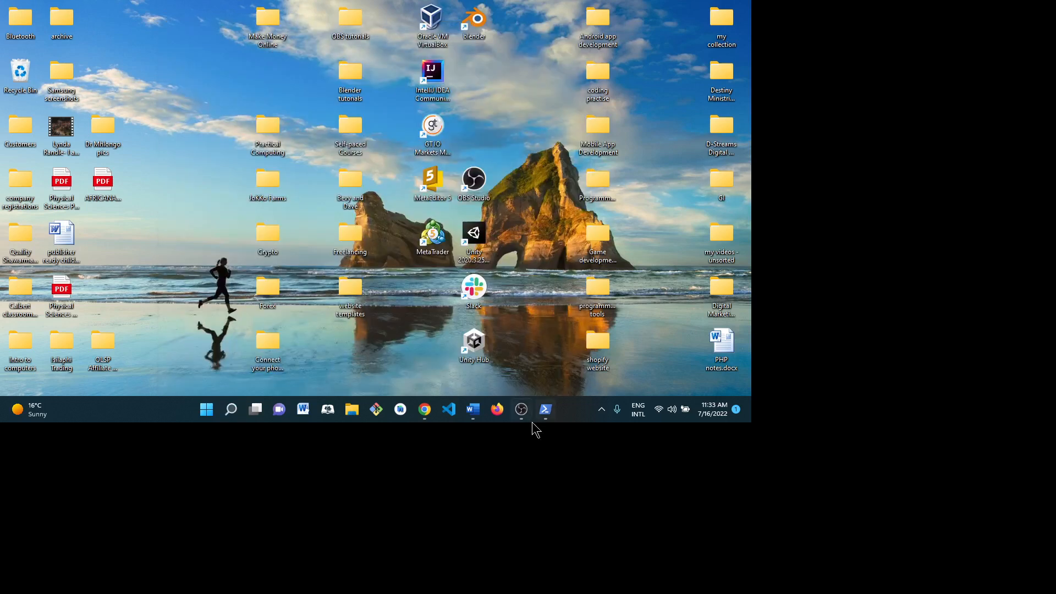
{"action": "left_click", "coordinate": [545, 409]}
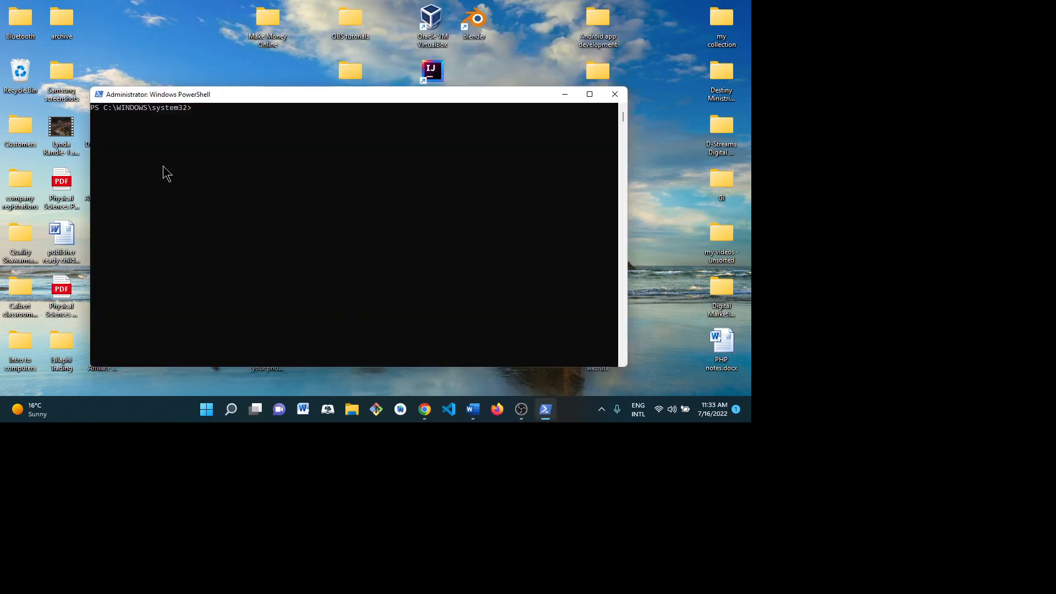
{"action": "mouse_move", "coordinate": [418, 401]}
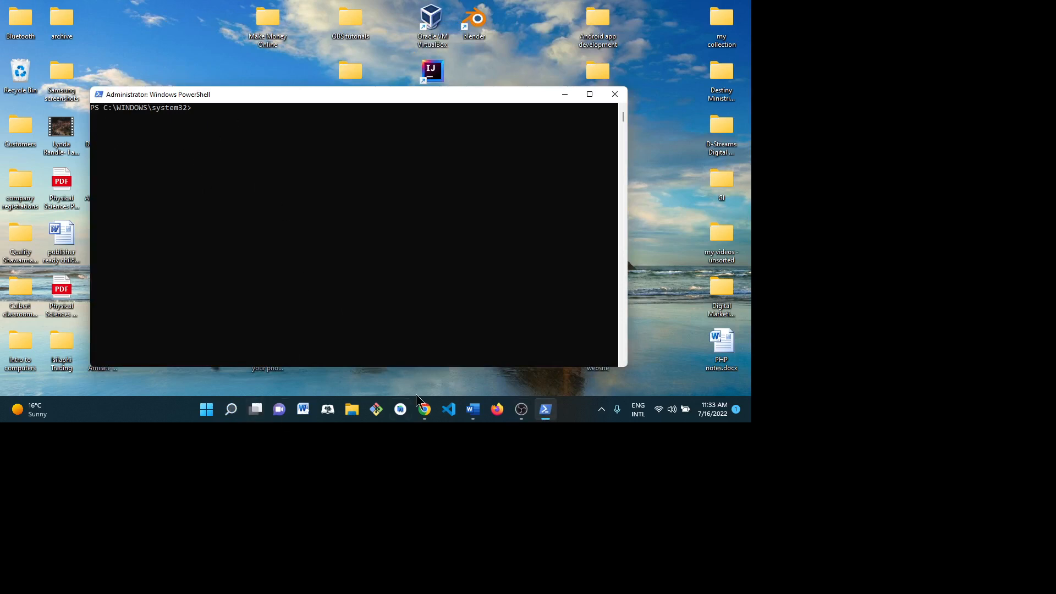
{"action": "mouse_move", "coordinate": [473, 409]}
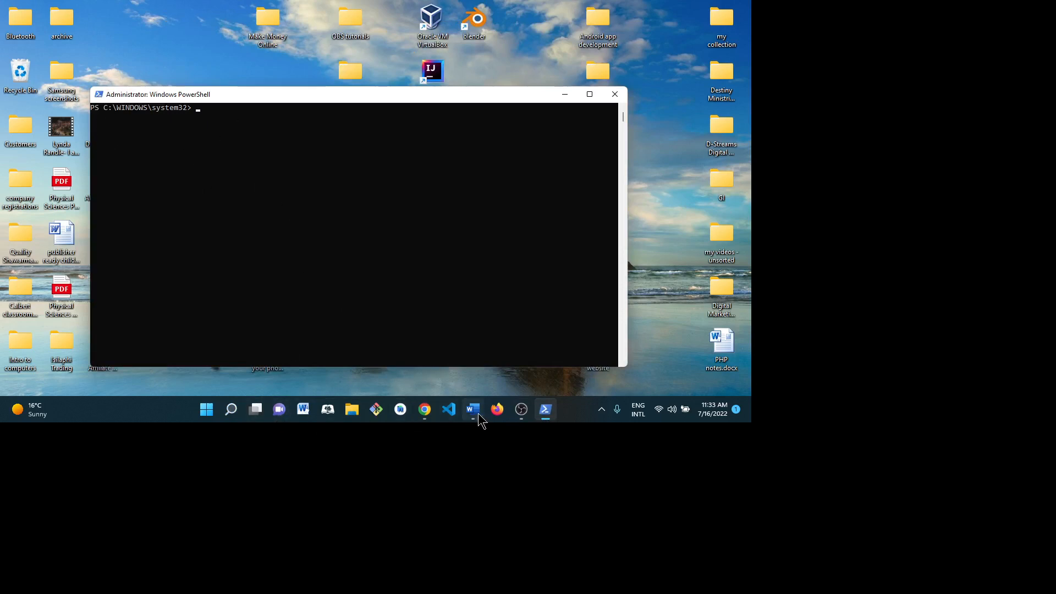
Copy the Get-AppxPackage *Microsoft.YourPhone* -AllUsers | Remove-AppxPackage line from Word and return to PowerShell
{"action": "left_click", "coordinate": [472, 409]}
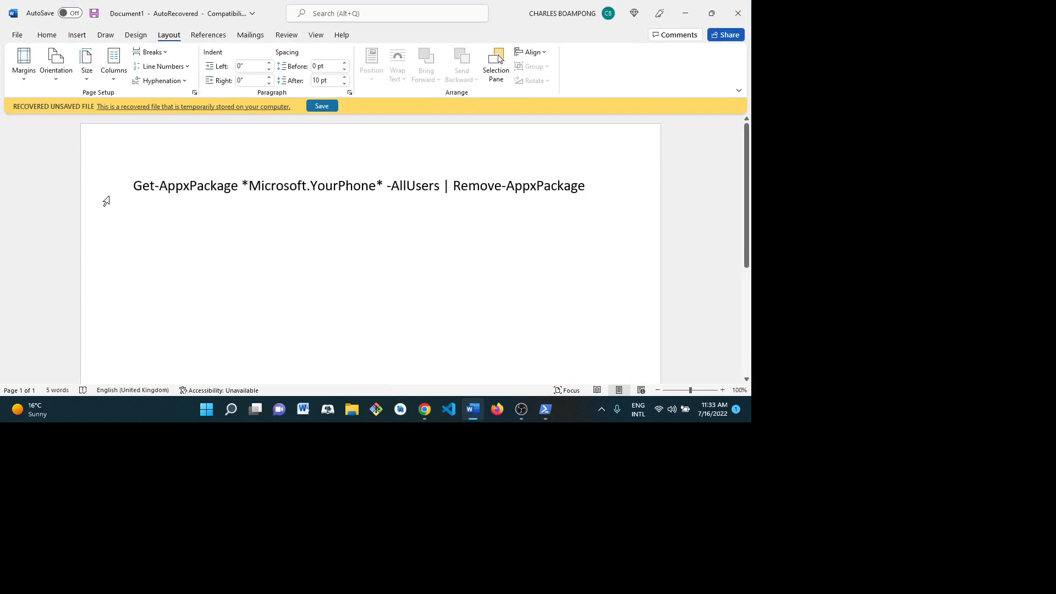
{"action": "mouse_move", "coordinate": [224, 207]}
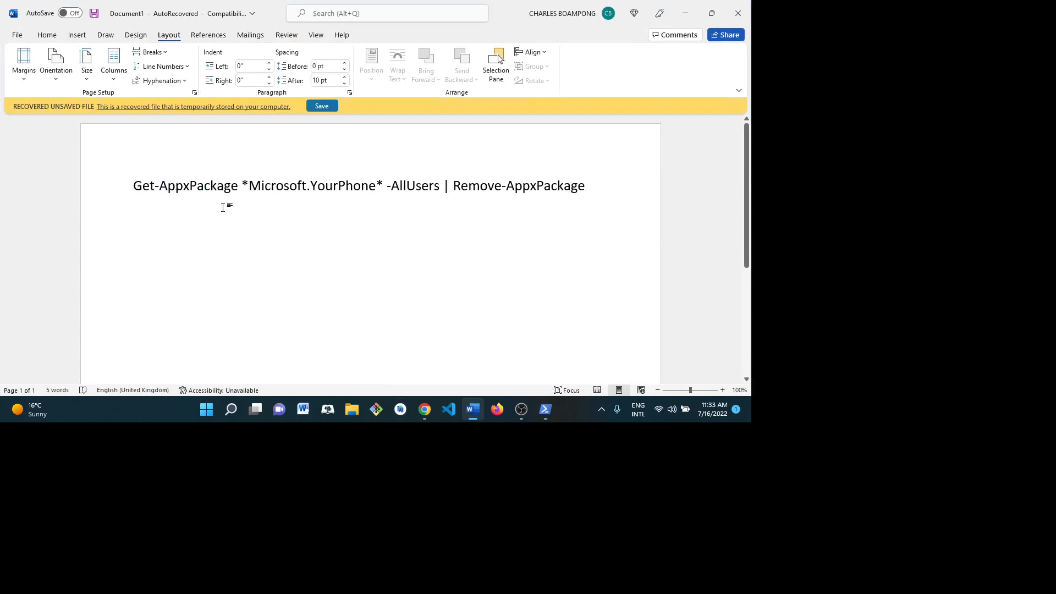
{"action": "mouse_move", "coordinate": [143, 187]}
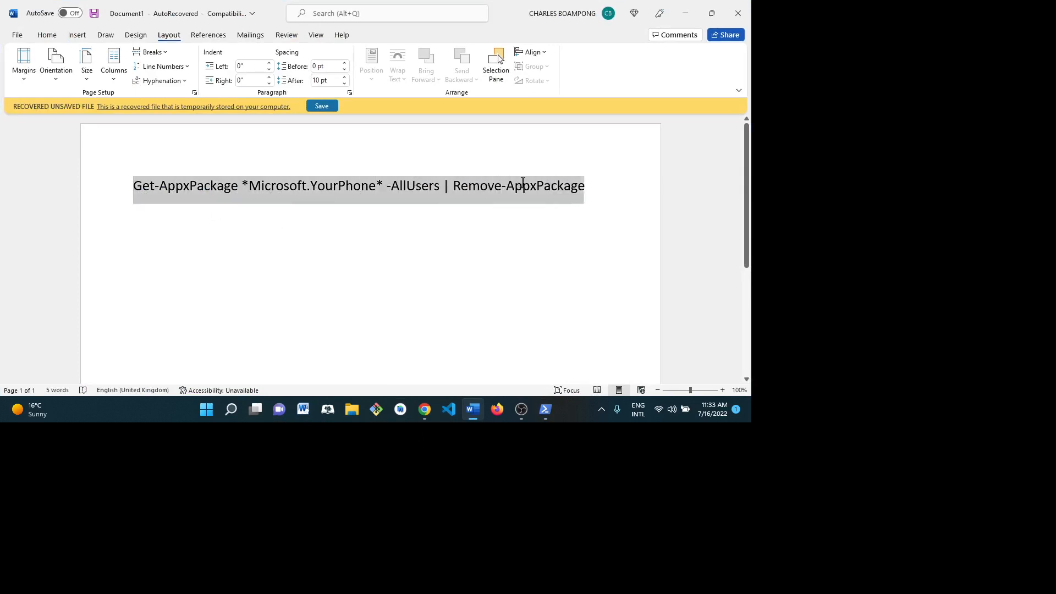
{"action": "left_click", "coordinate": [552, 185]}
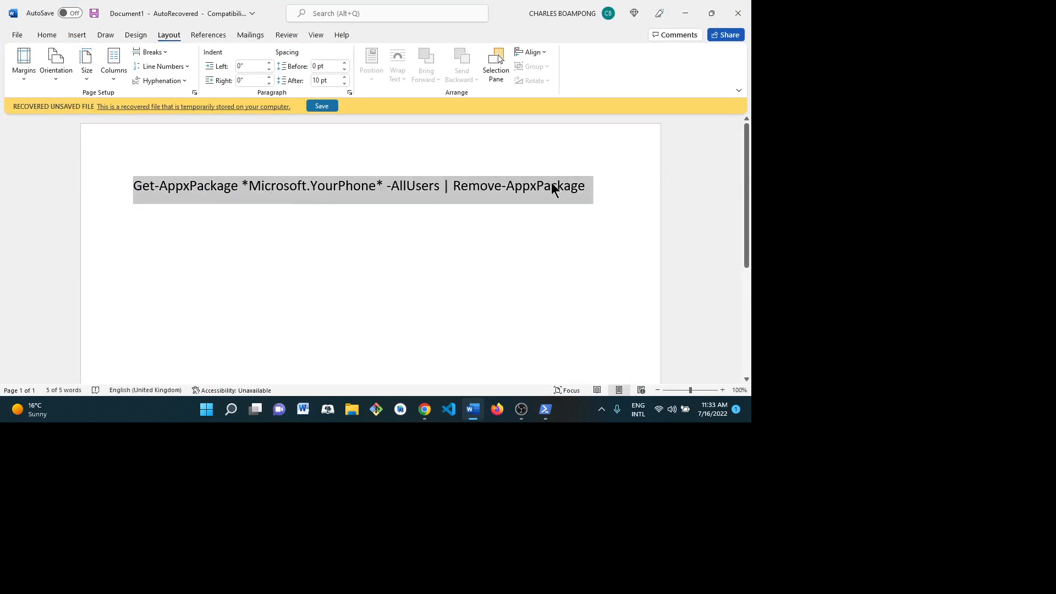
{"action": "mouse_move", "coordinate": [423, 409]}
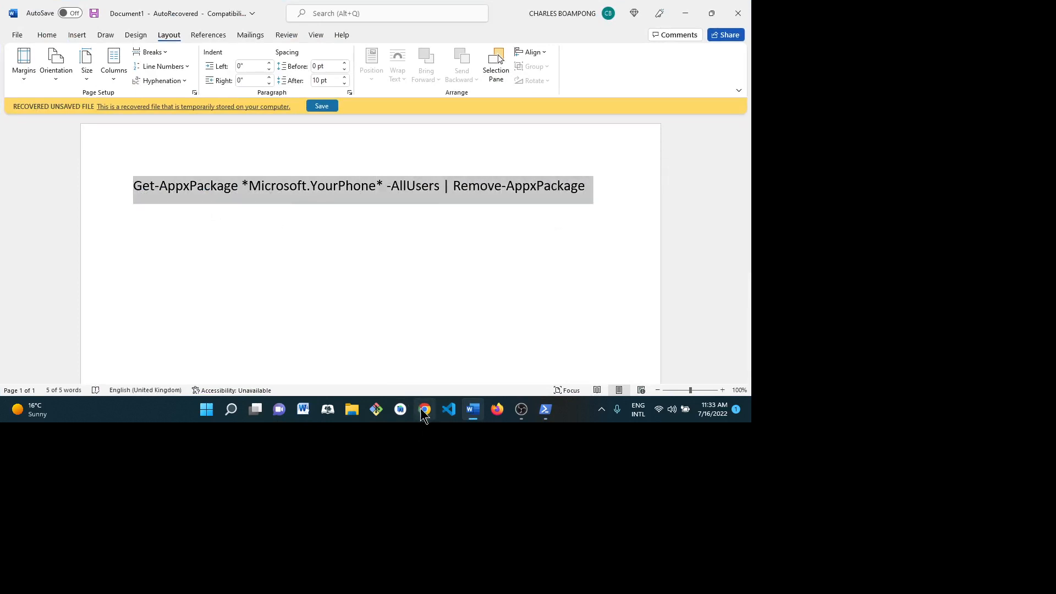
{"action": "left_click", "coordinate": [545, 410]}
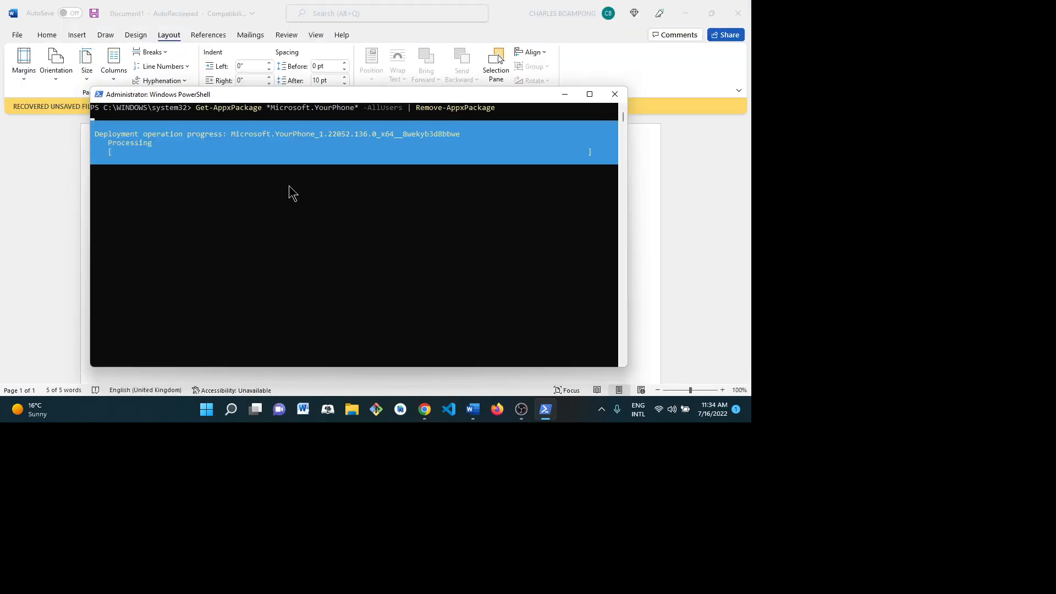
{"action": "mouse_move", "coordinate": [220, 146]}
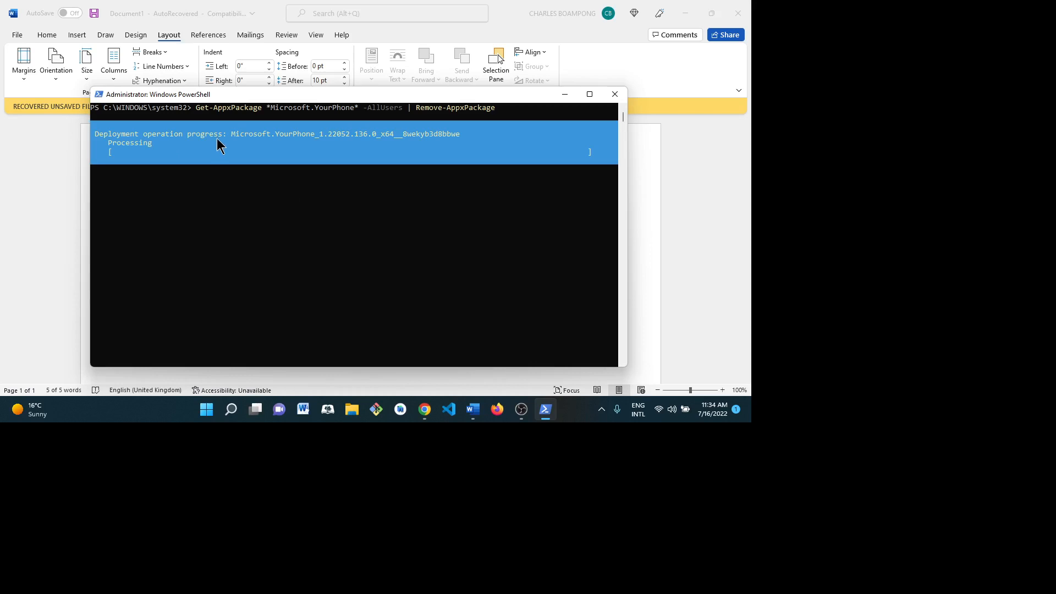
{"action": "mouse_move", "coordinate": [149, 165]}
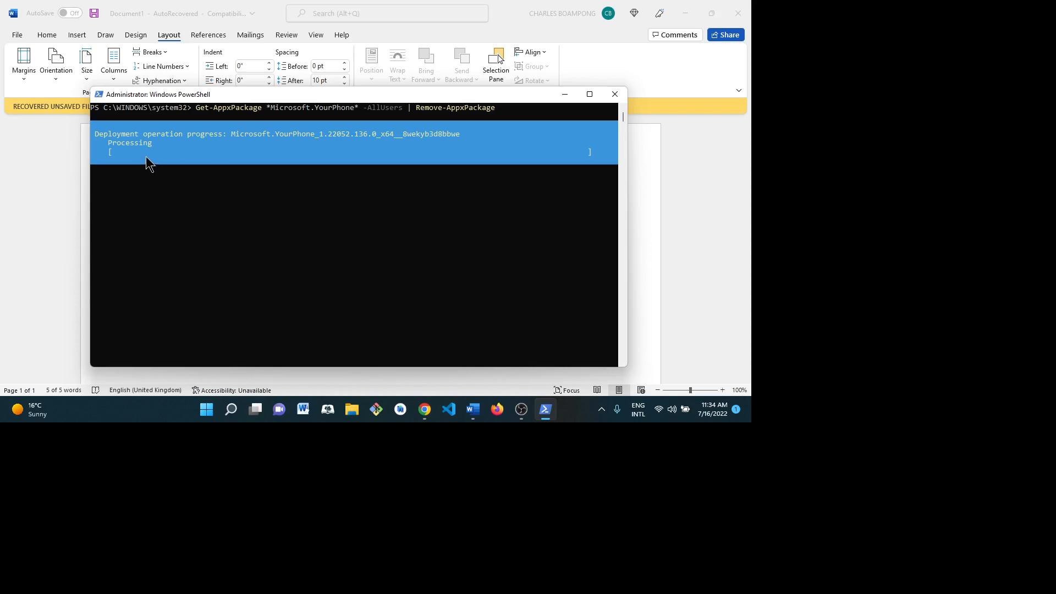
{"action": "mouse_move", "coordinate": [199, 222]}
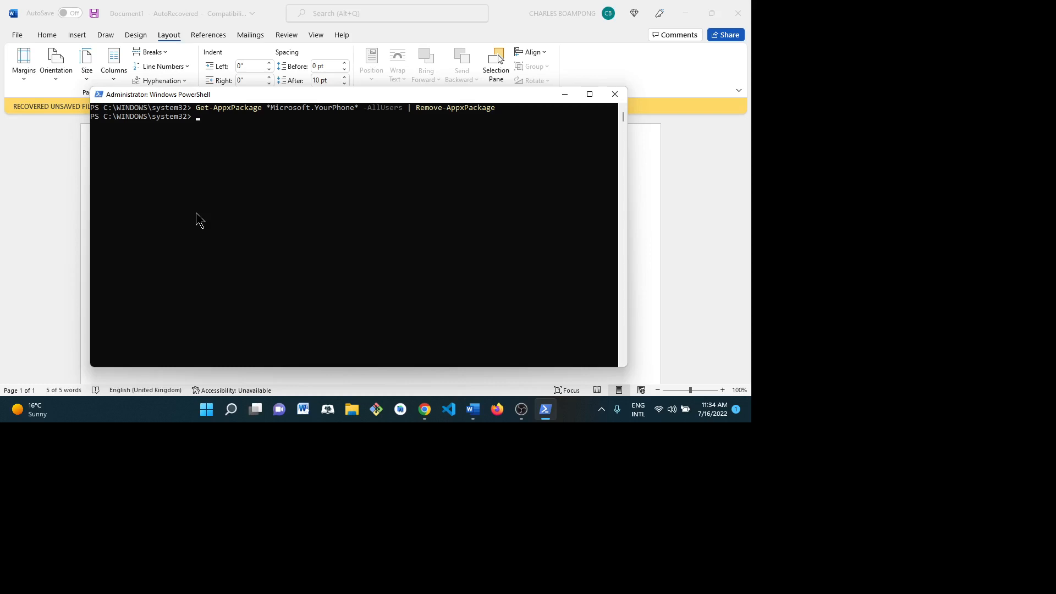
{"action": "mouse_move", "coordinate": [303, 99]}
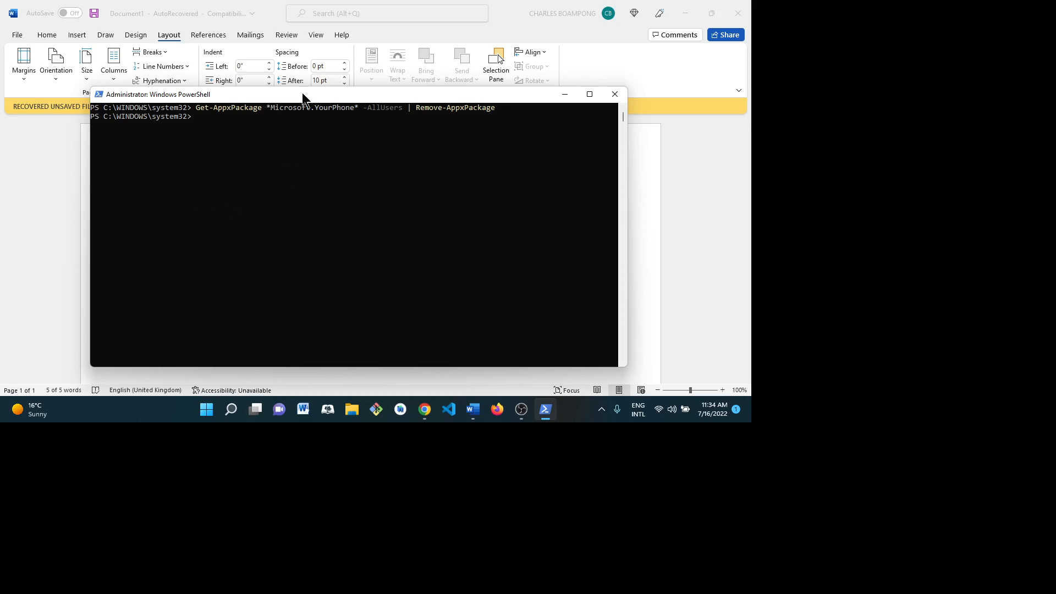
{"action": "mouse_move", "coordinate": [147, 217]}
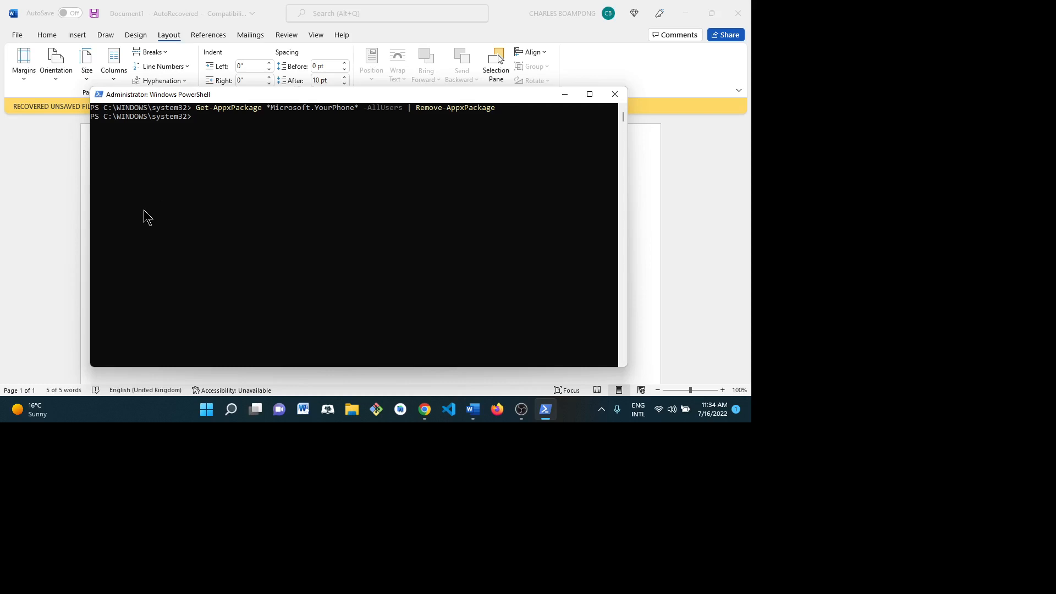
{"action": "mouse_move", "coordinate": [120, 121]}
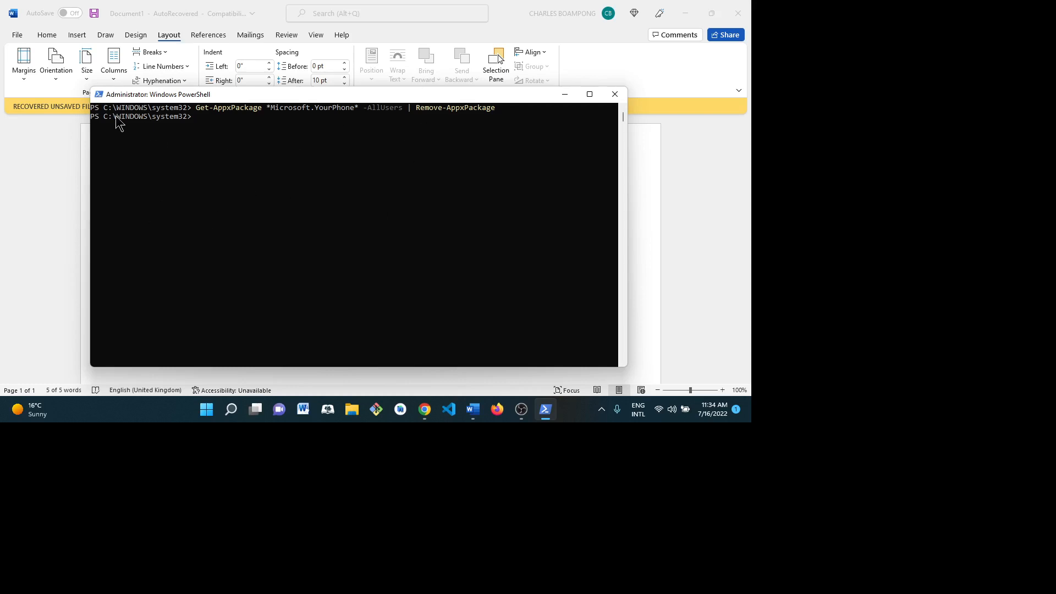
{"action": "mouse_move", "coordinate": [262, 127]}
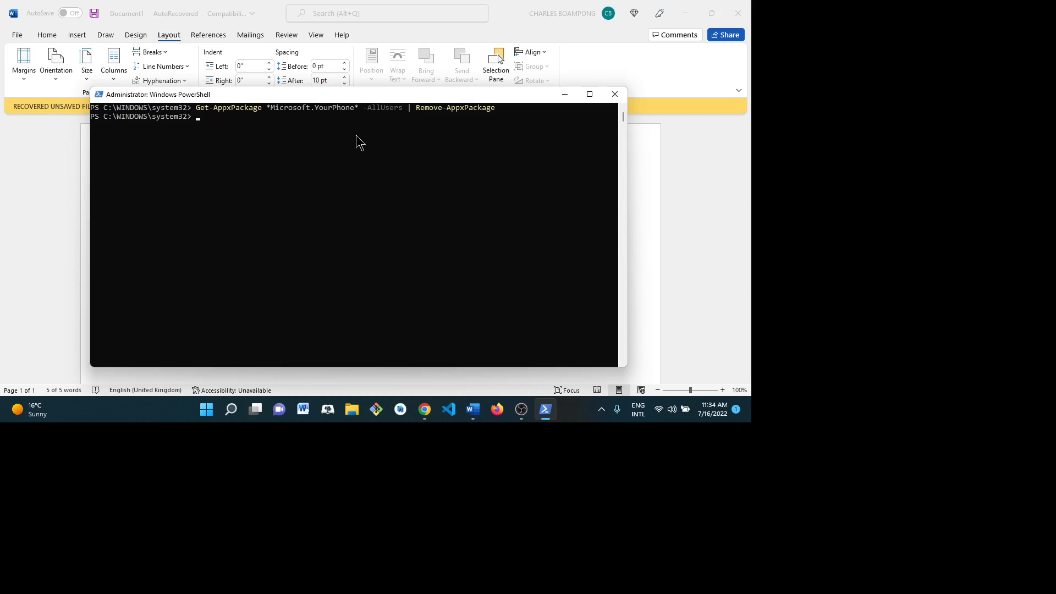
{"action": "mouse_move", "coordinate": [377, 198]}
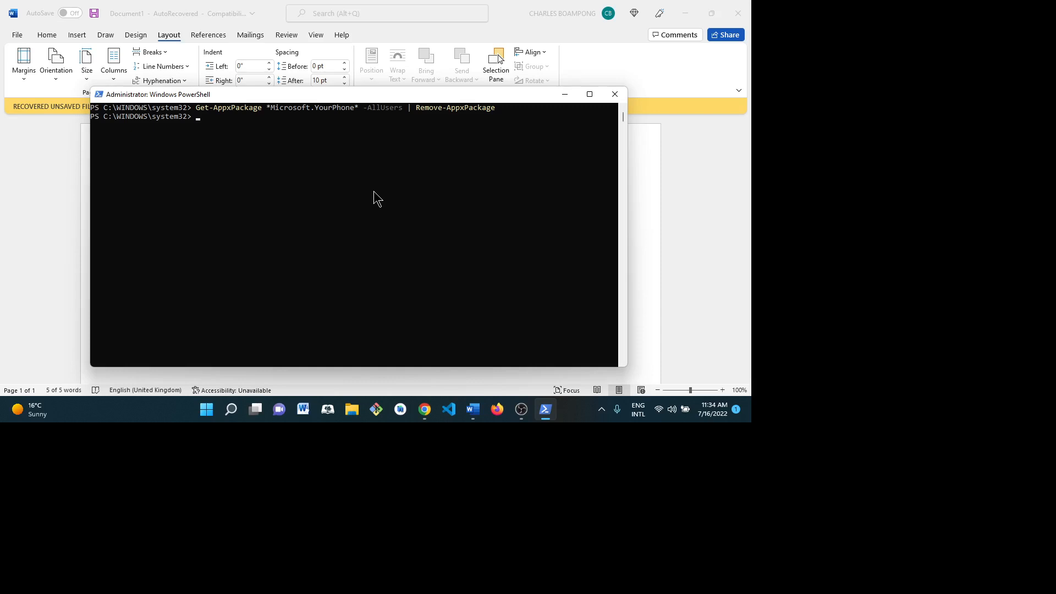
{"action": "mouse_move", "coordinate": [350, 146]}
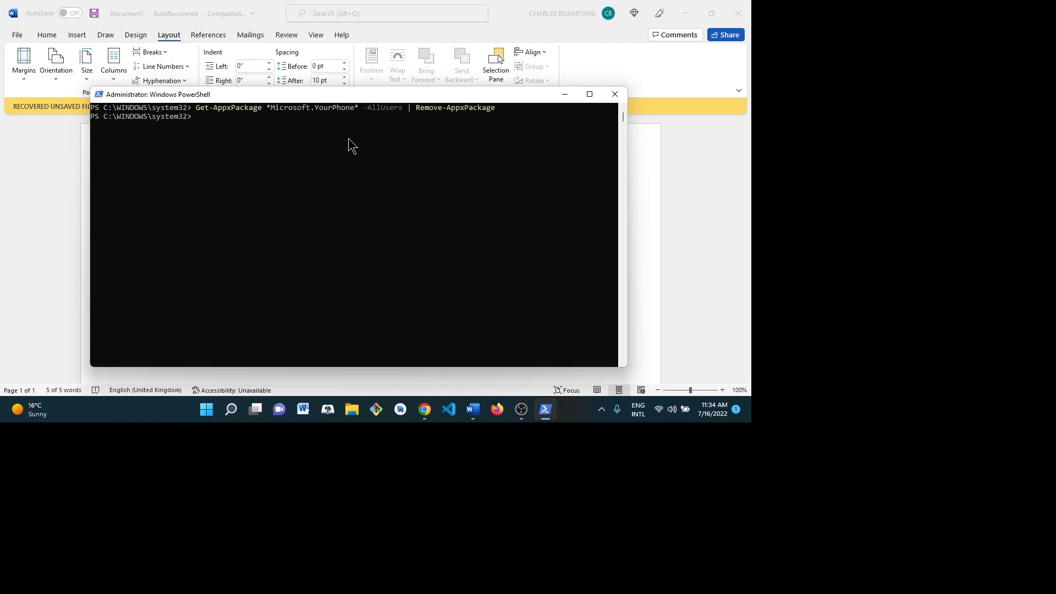
{"action": "mouse_move", "coordinate": [346, 146]}
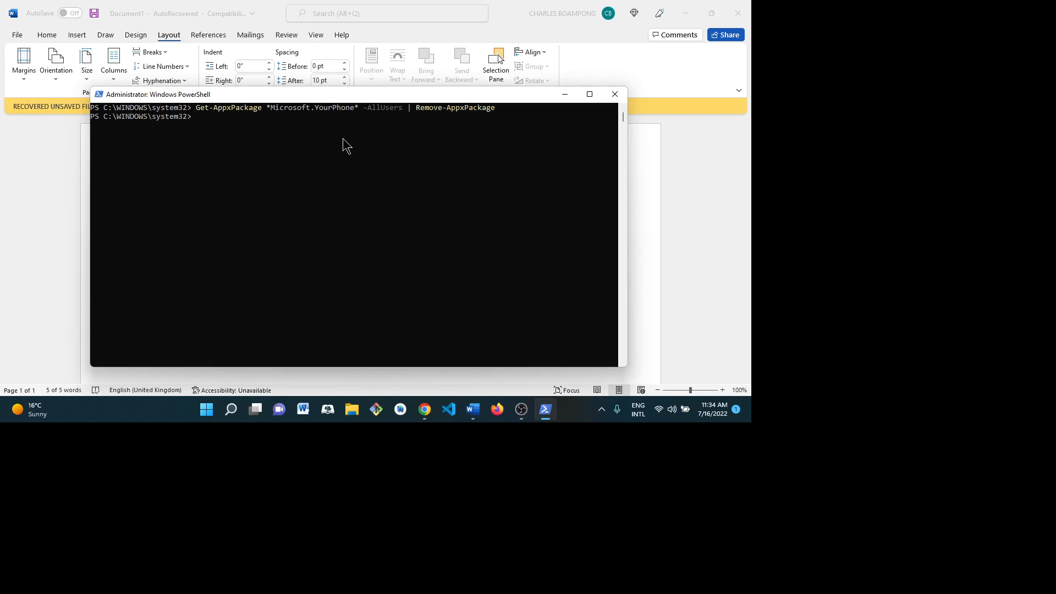
{"action": "mouse_move", "coordinate": [318, 107]}
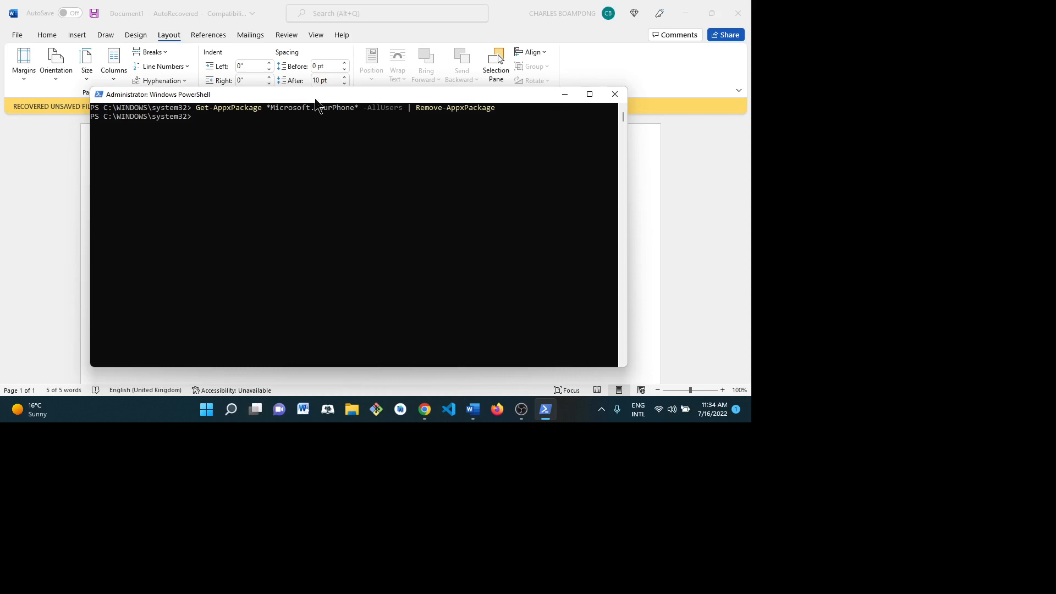
{"action": "mouse_move", "coordinate": [329, 115]}
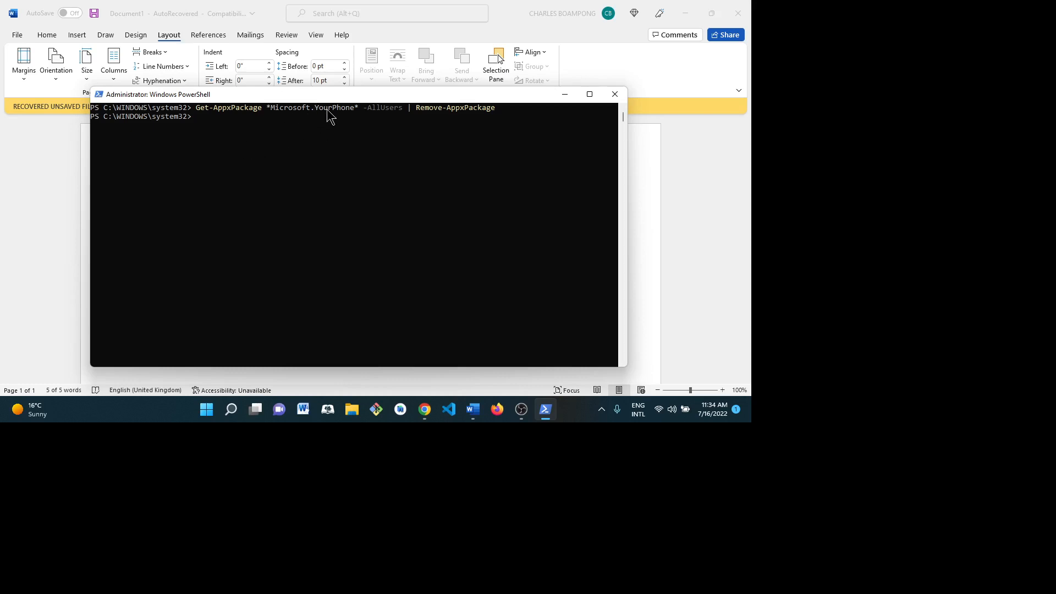
{"action": "mouse_move", "coordinate": [349, 120]}
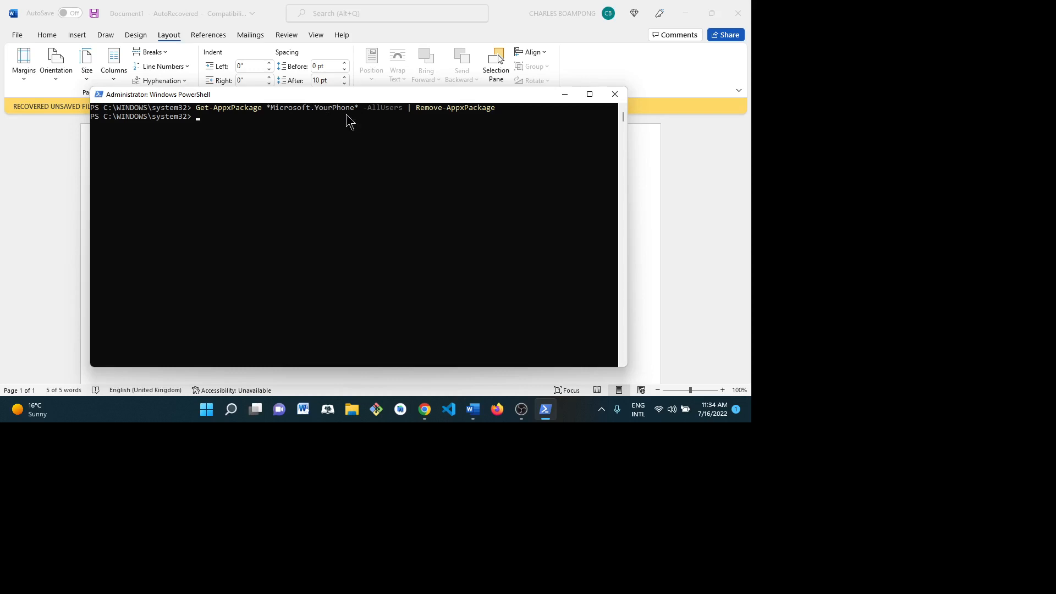
{"action": "mouse_move", "coordinate": [345, 117]}
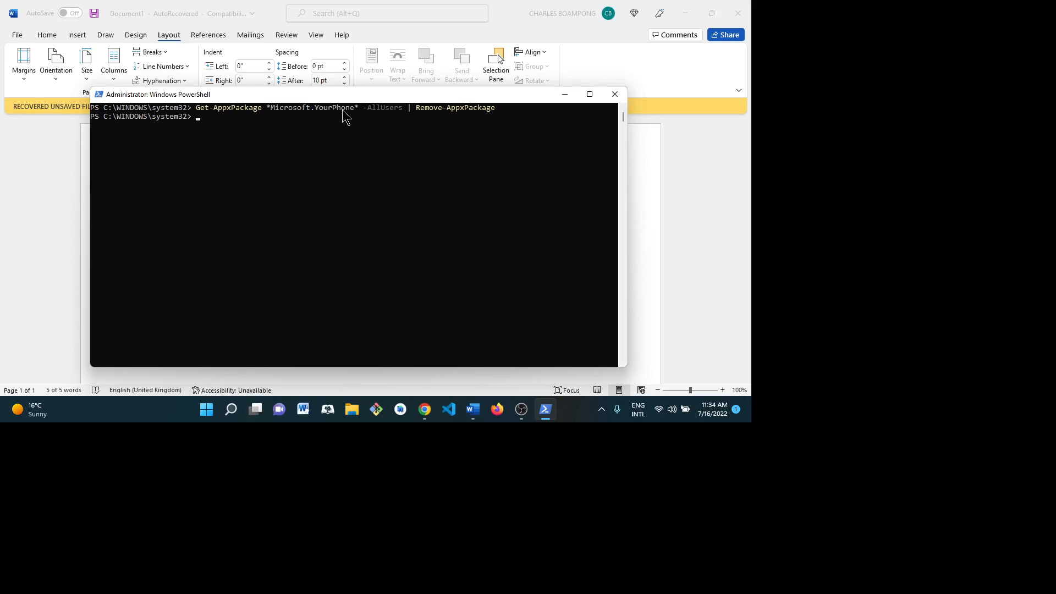
{"action": "mouse_move", "coordinate": [353, 119]}
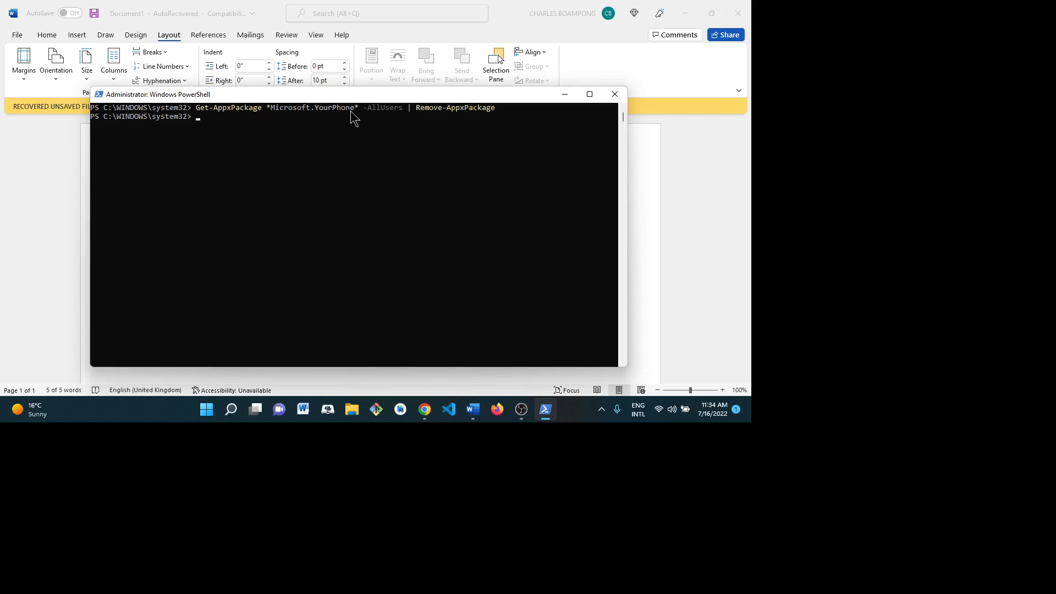
{"action": "mouse_move", "coordinate": [425, 276]}
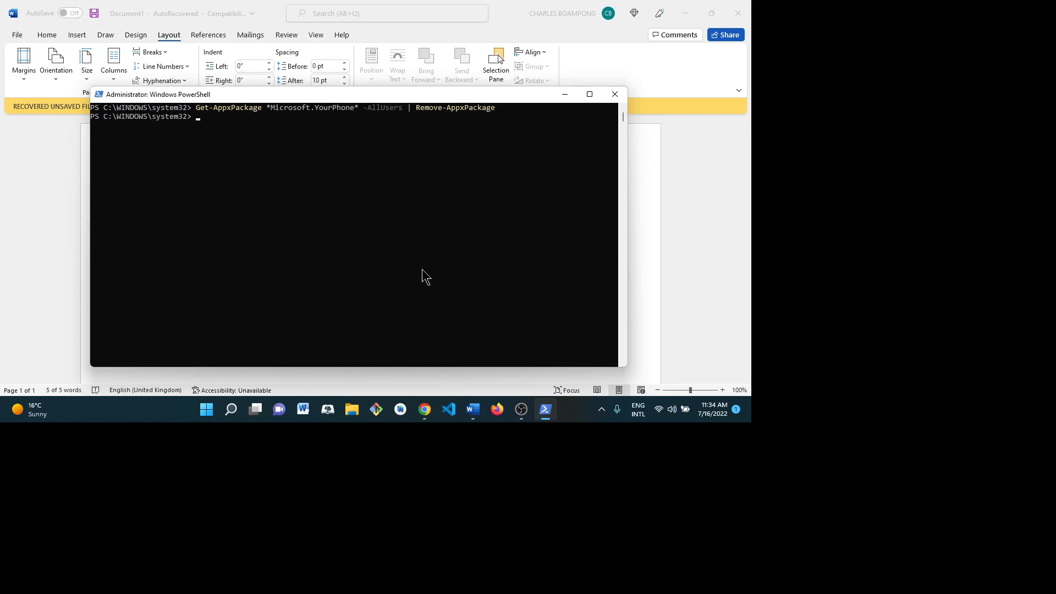
{"action": "mouse_move", "coordinate": [443, 381]}
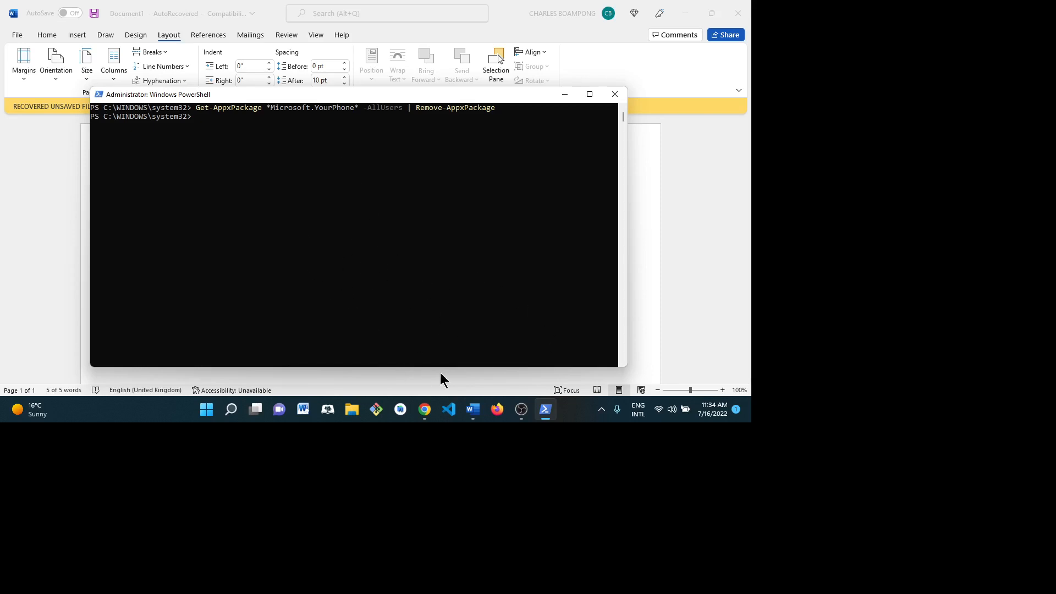
{"action": "mouse_move", "coordinate": [500, 245]}
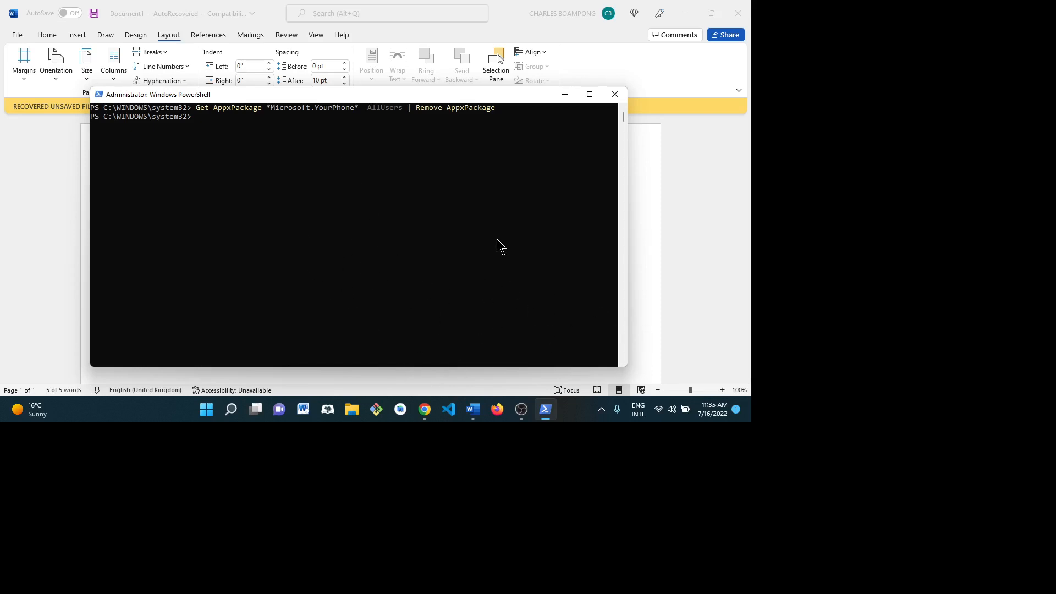
{"action": "mouse_move", "coordinate": [492, 318]}
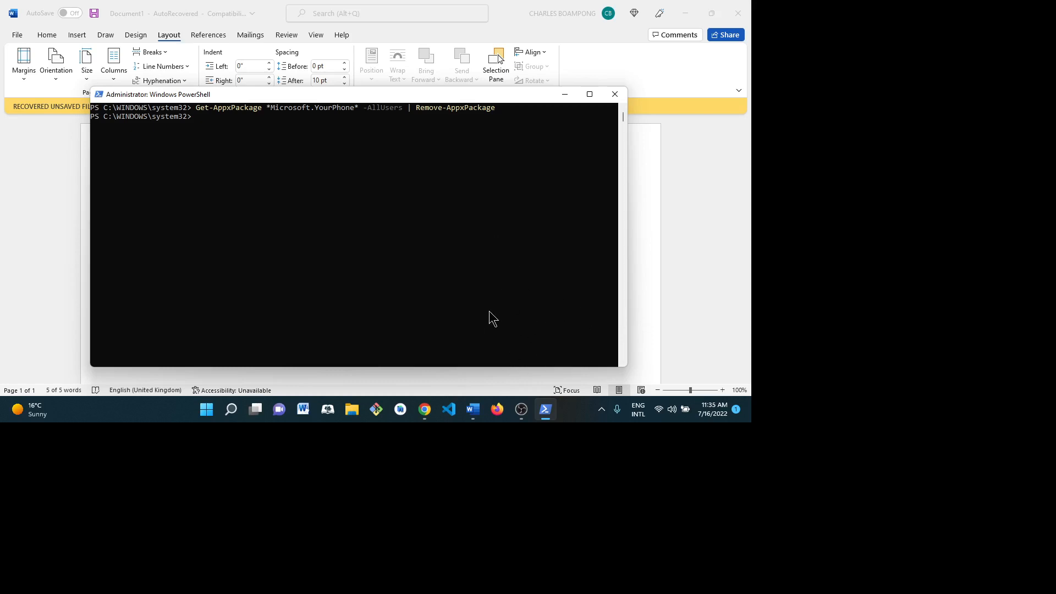
{"action": "left_click", "coordinate": [601, 409]}
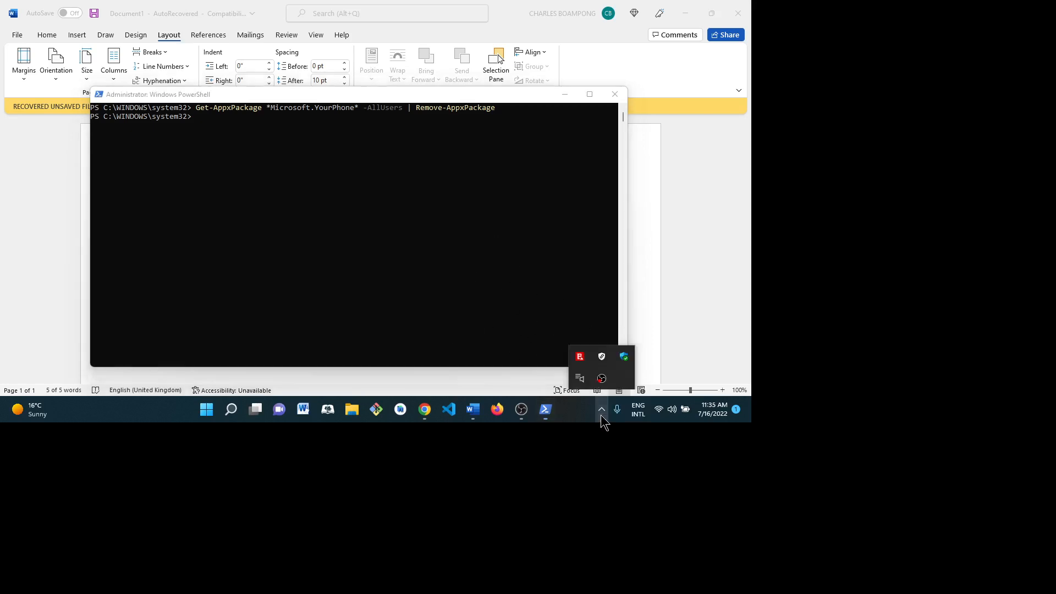